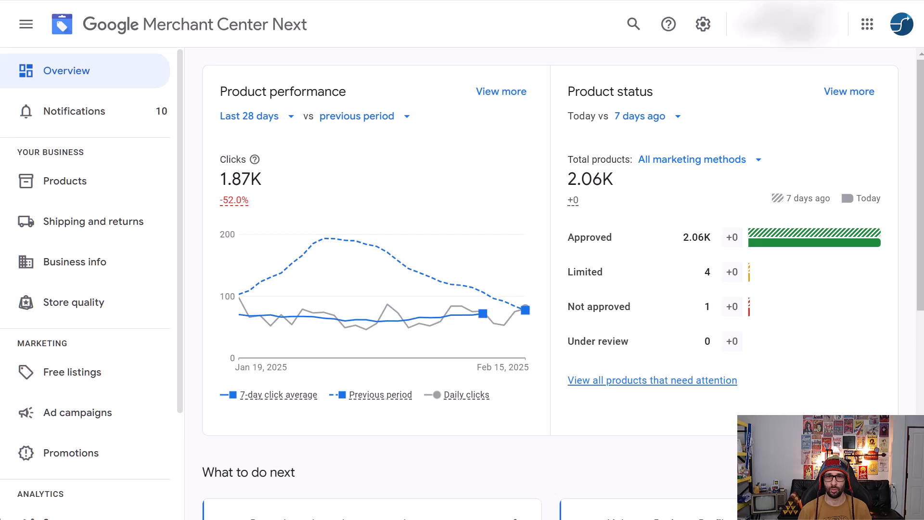
mouse_move(302, 180)
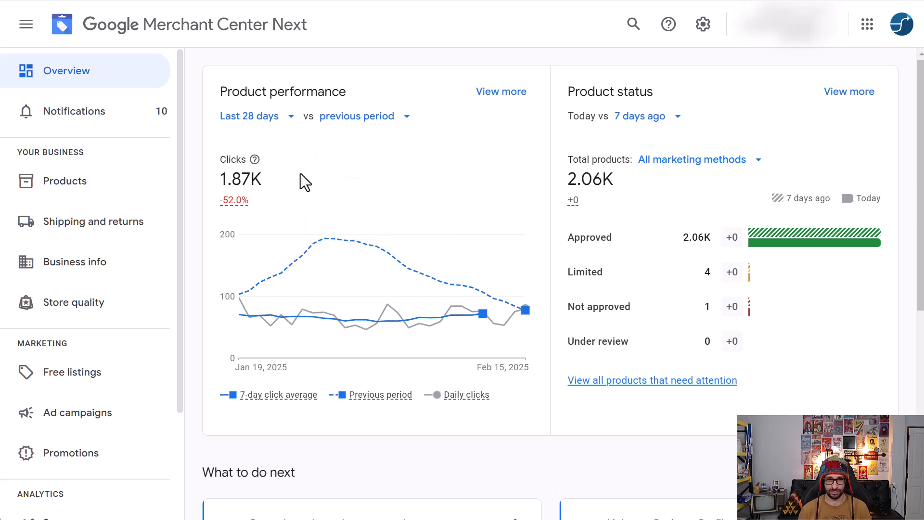
mouse_move(701, 24)
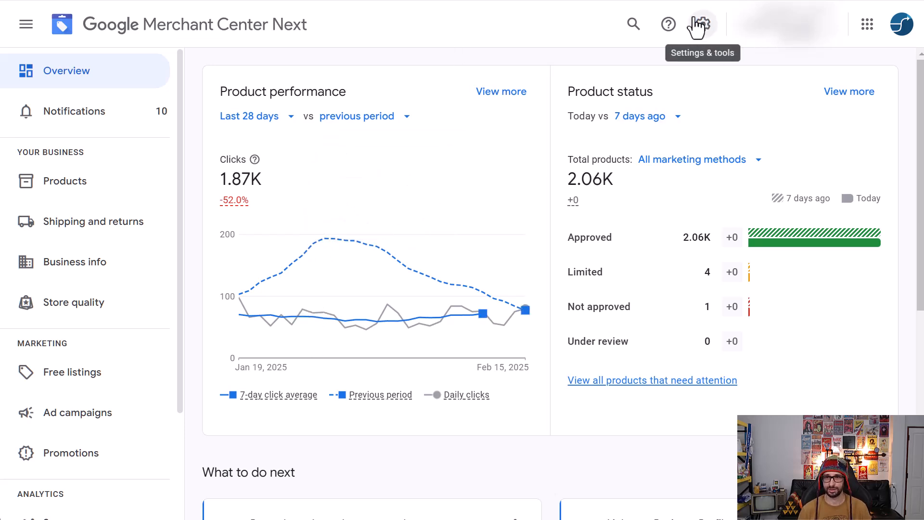
Open Apps and services from the Settings & tools menu to view linked Google services.
click(699, 24)
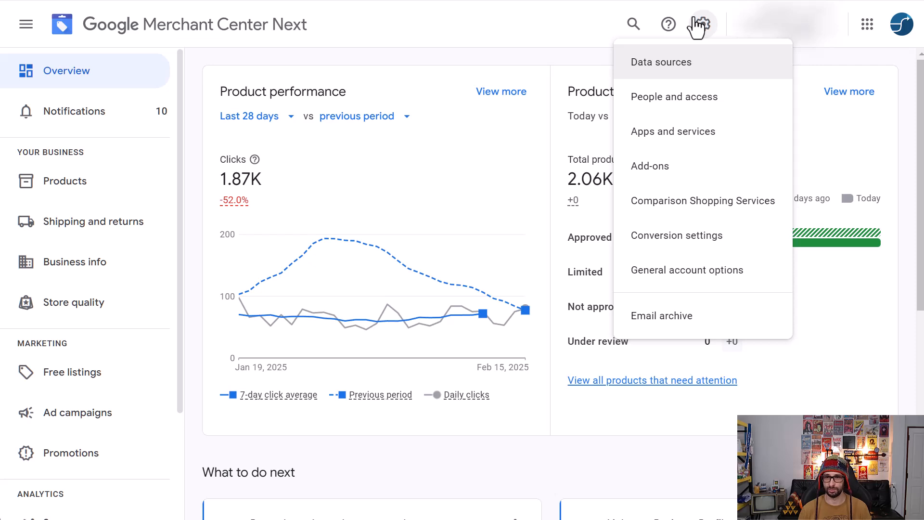
mouse_move(669, 144)
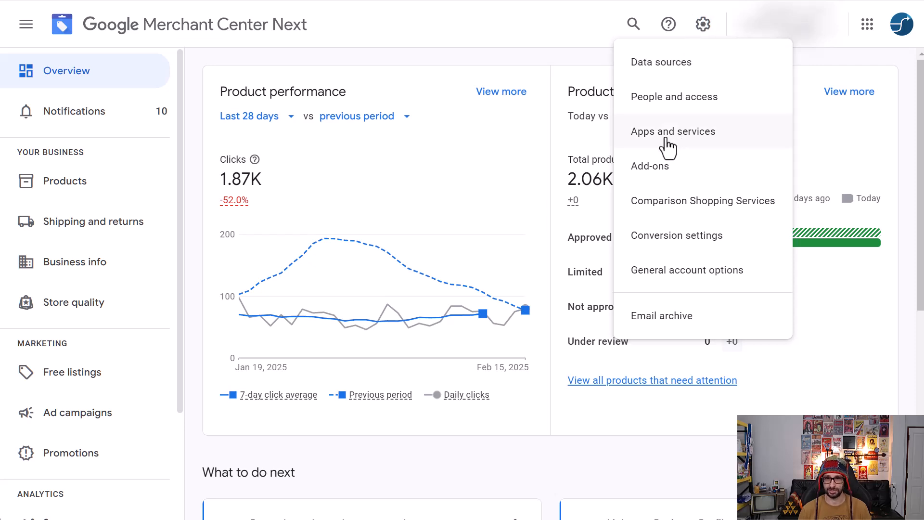
click(673, 130)
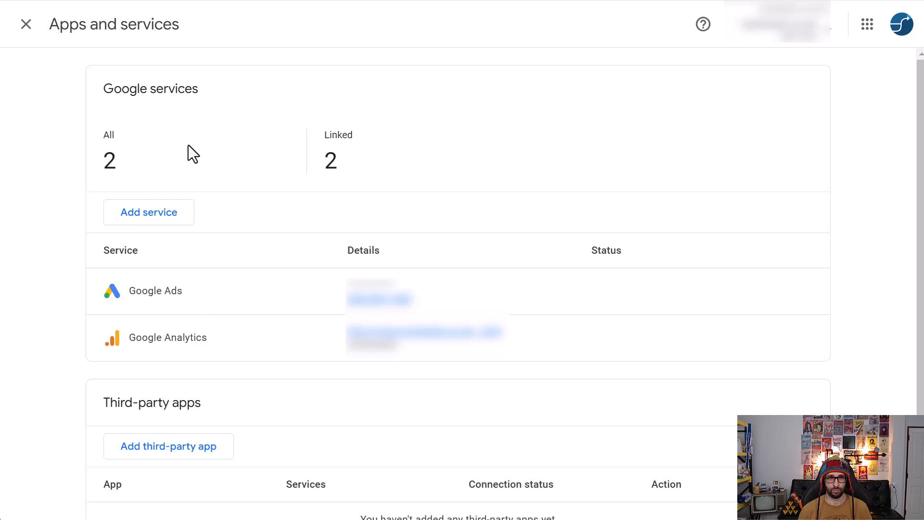
mouse_move(160, 227)
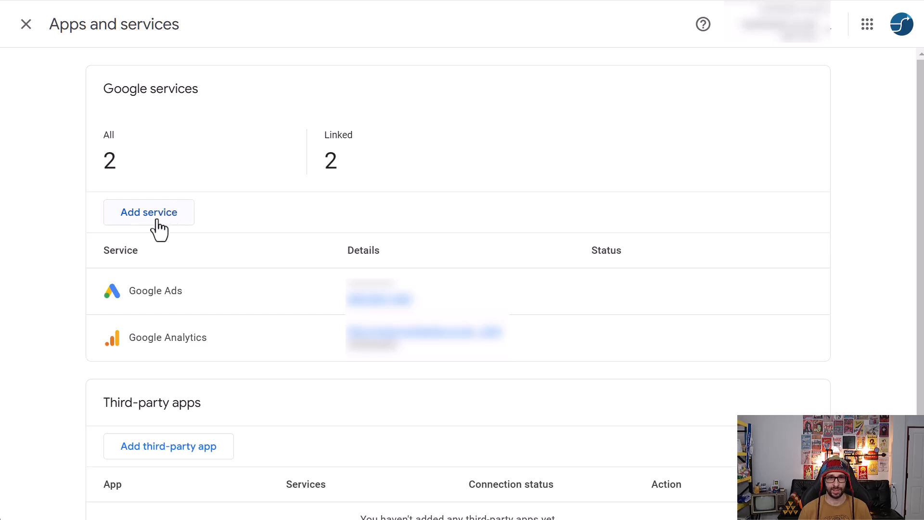
Add a new service, choosing Google Ads as the Google service to link.
click(149, 212)
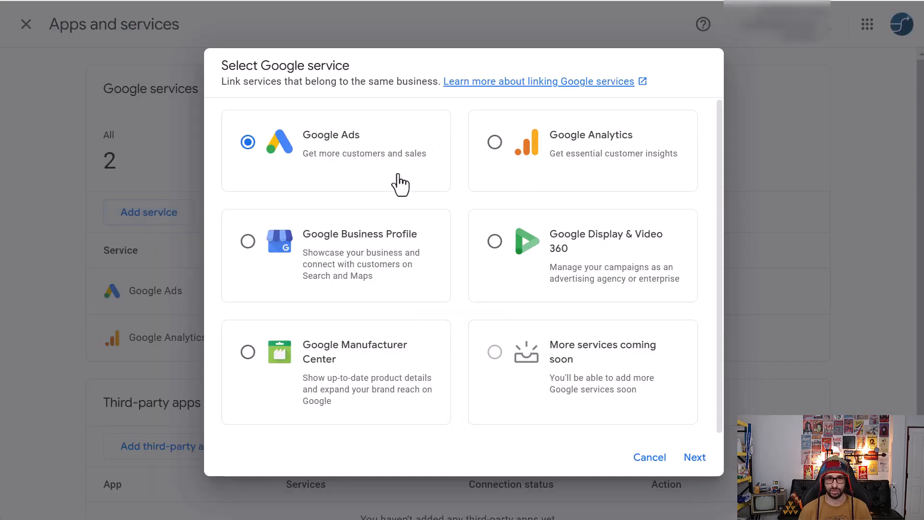
mouse_move(694, 457)
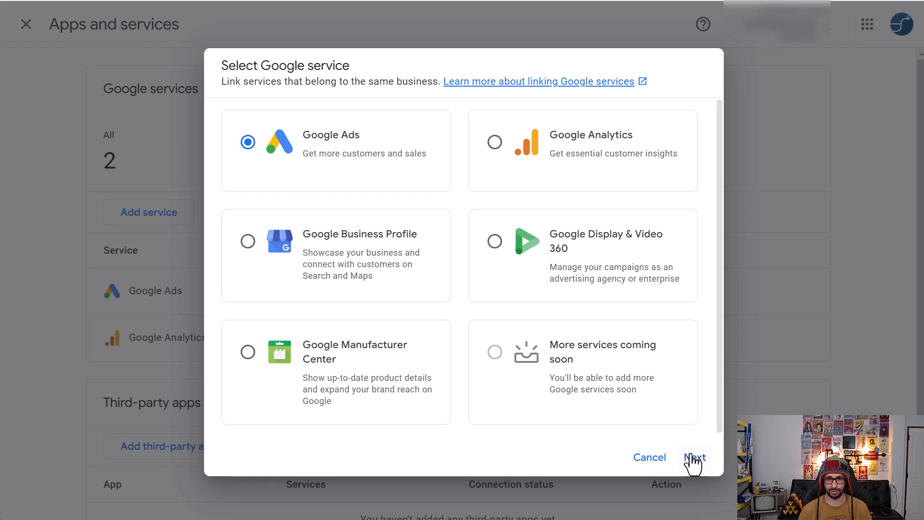
click(694, 457)
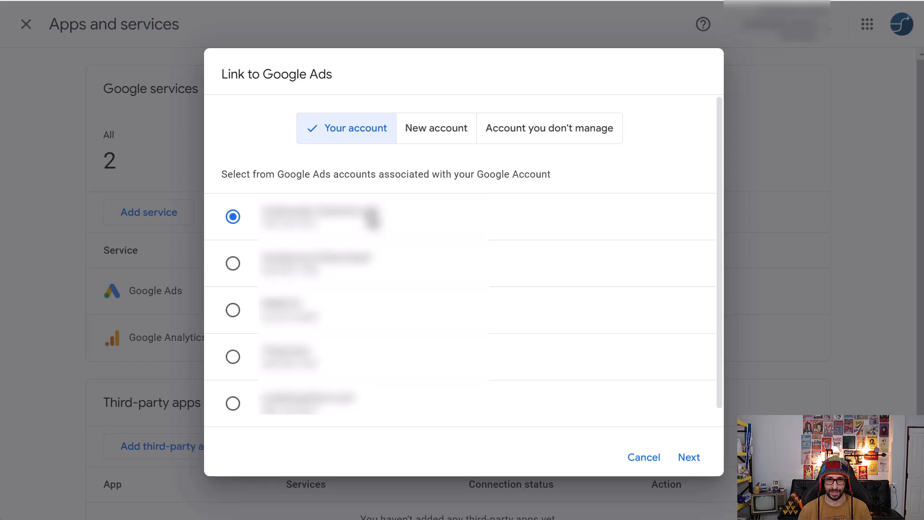
mouse_move(385, 191)
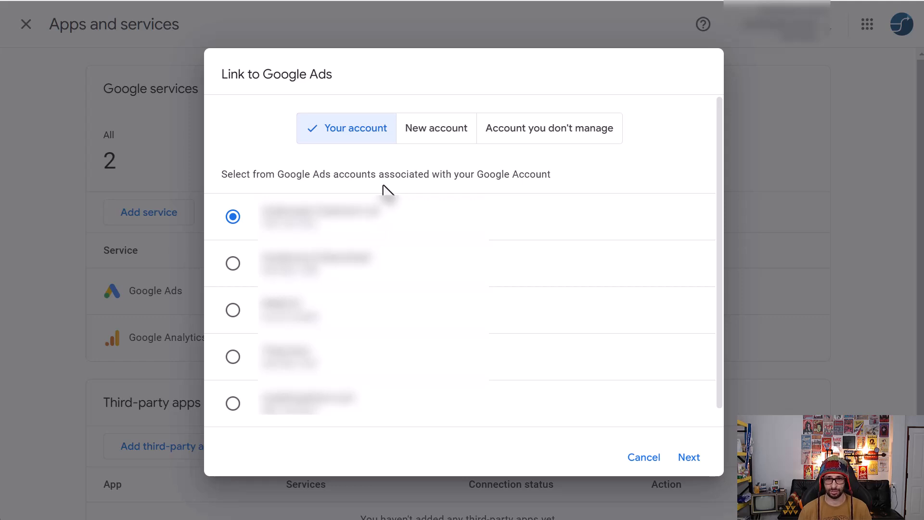
mouse_move(552, 147)
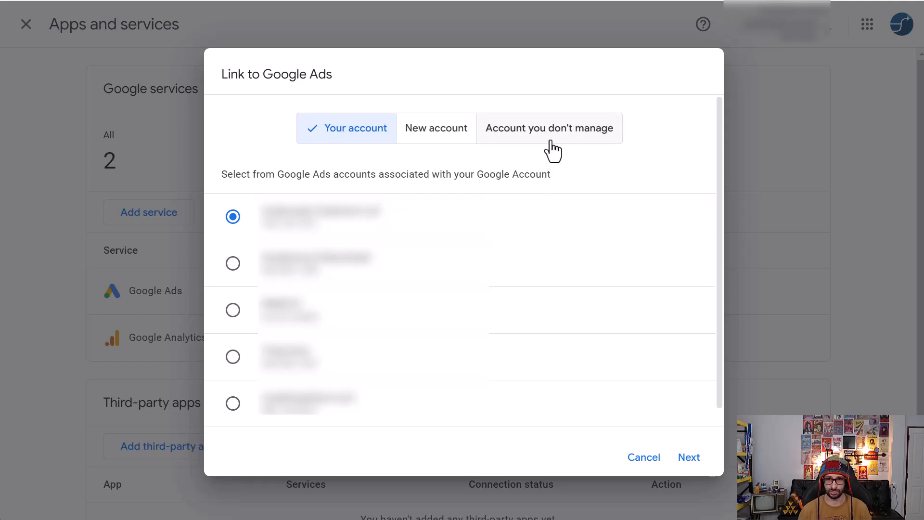
Choose 'Account you don't manage' and focus the Google Ads customer ID field.
click(548, 128)
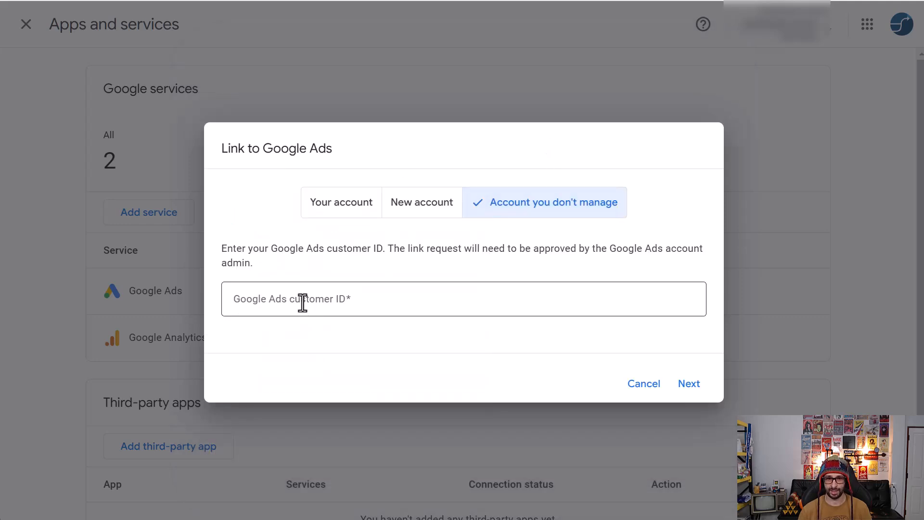
click(688, 383)
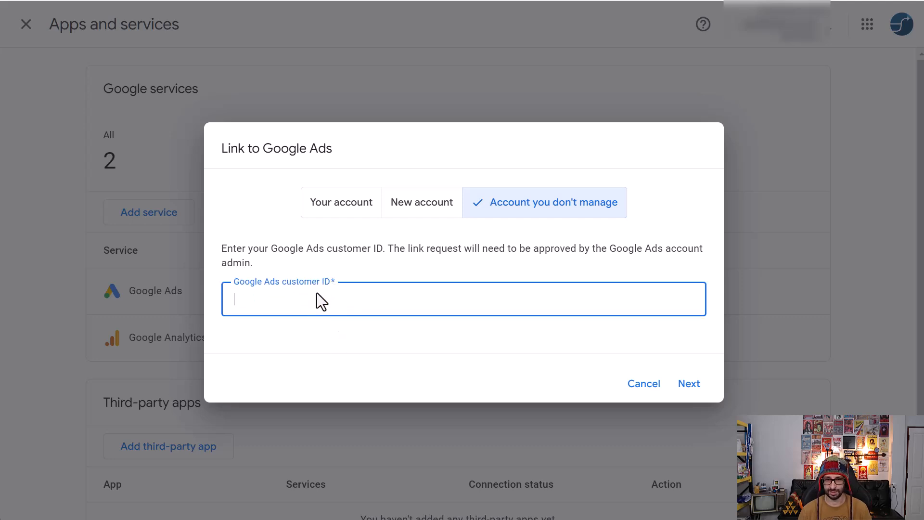
mouse_move(689, 384)
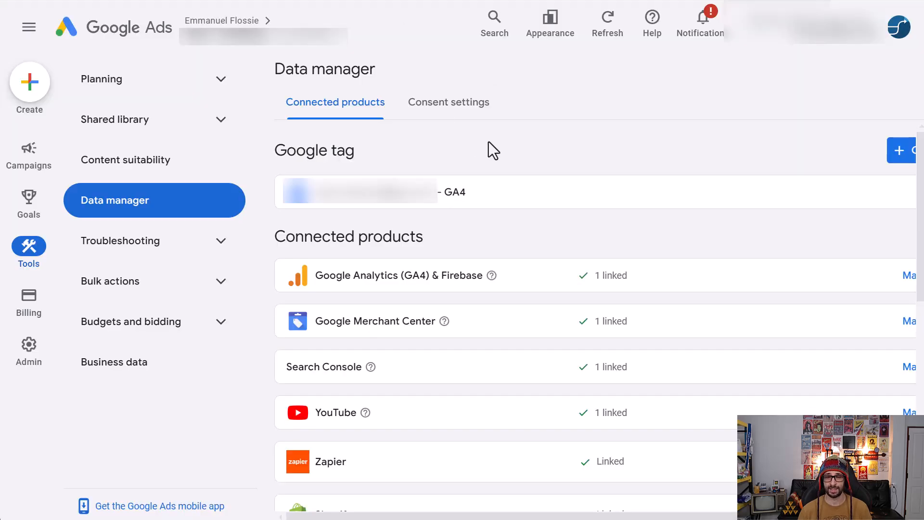
mouse_move(321, 139)
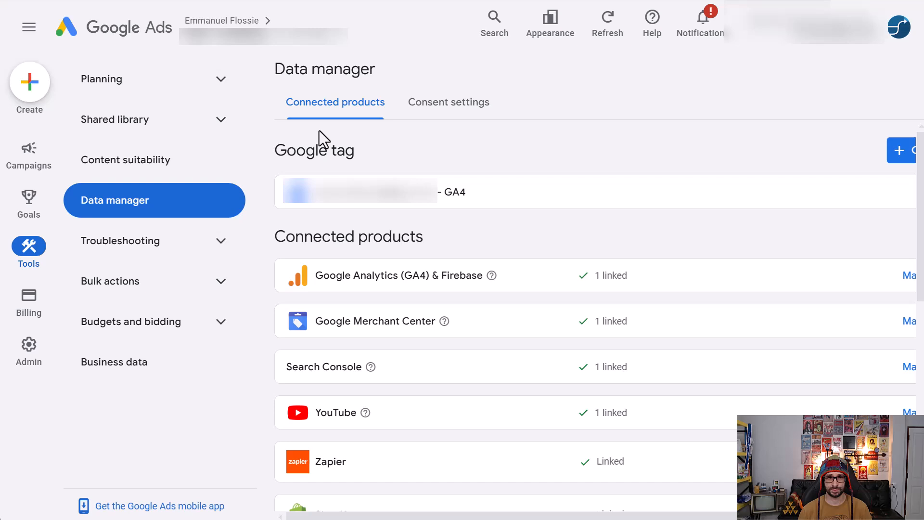
mouse_move(112, 220)
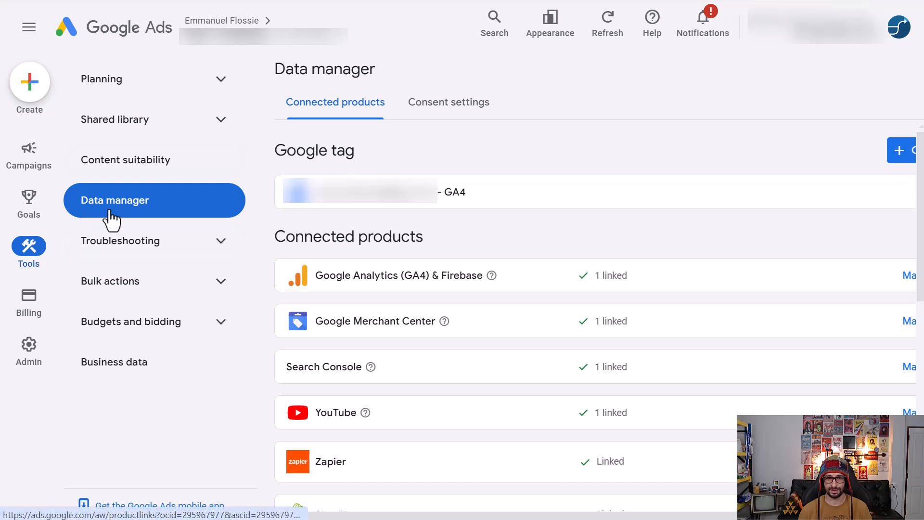
Open Data manager in Google Ads to confirm Google Merchant Center shows 1 linked.
click(28, 27)
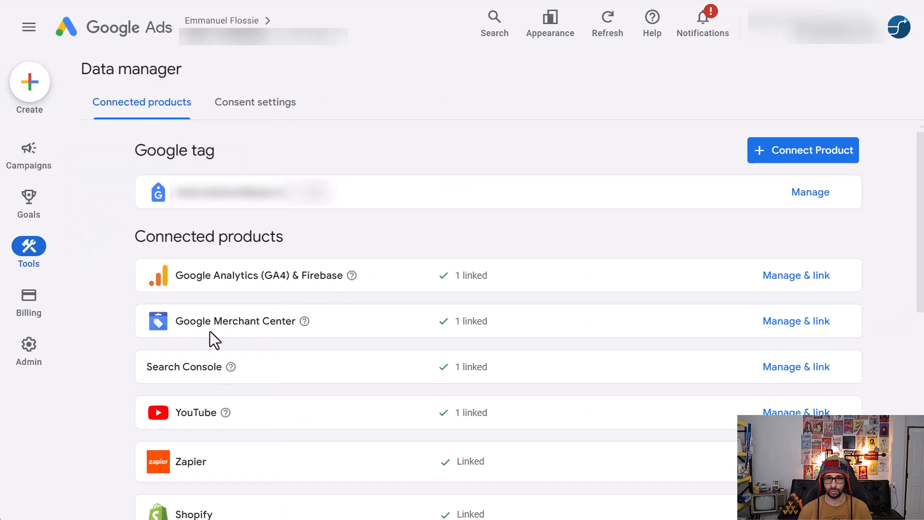
mouse_move(439, 365)
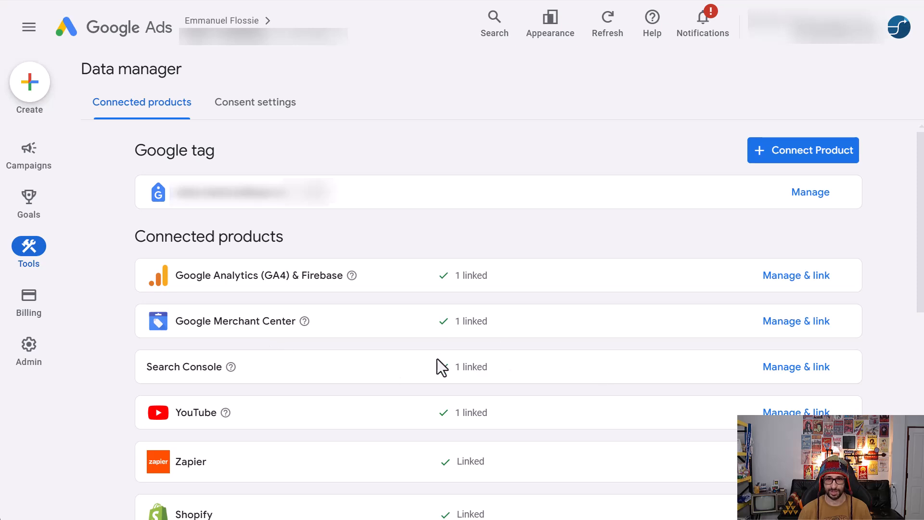
mouse_move(778, 340)
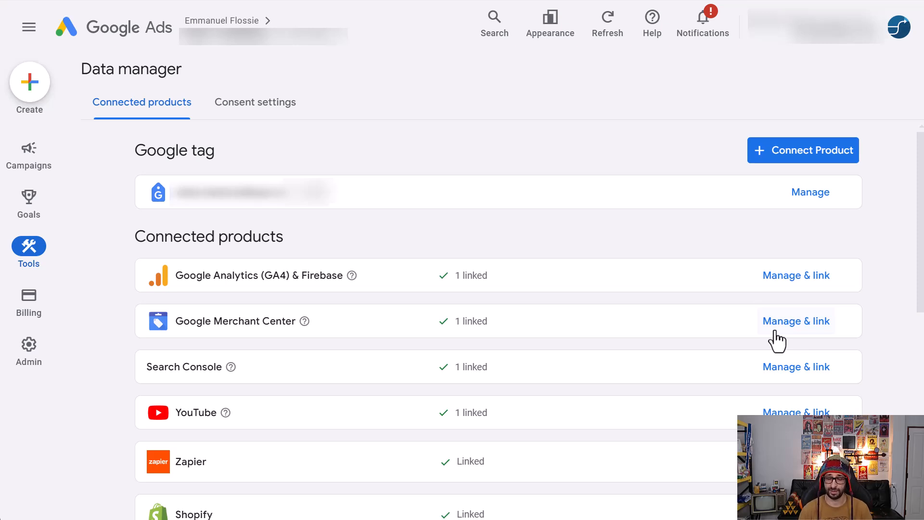
mouse_move(585, 278)
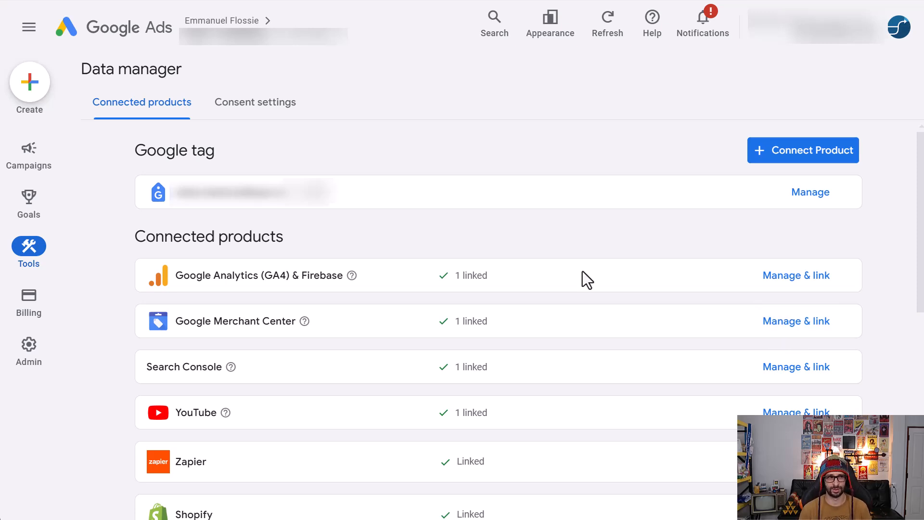